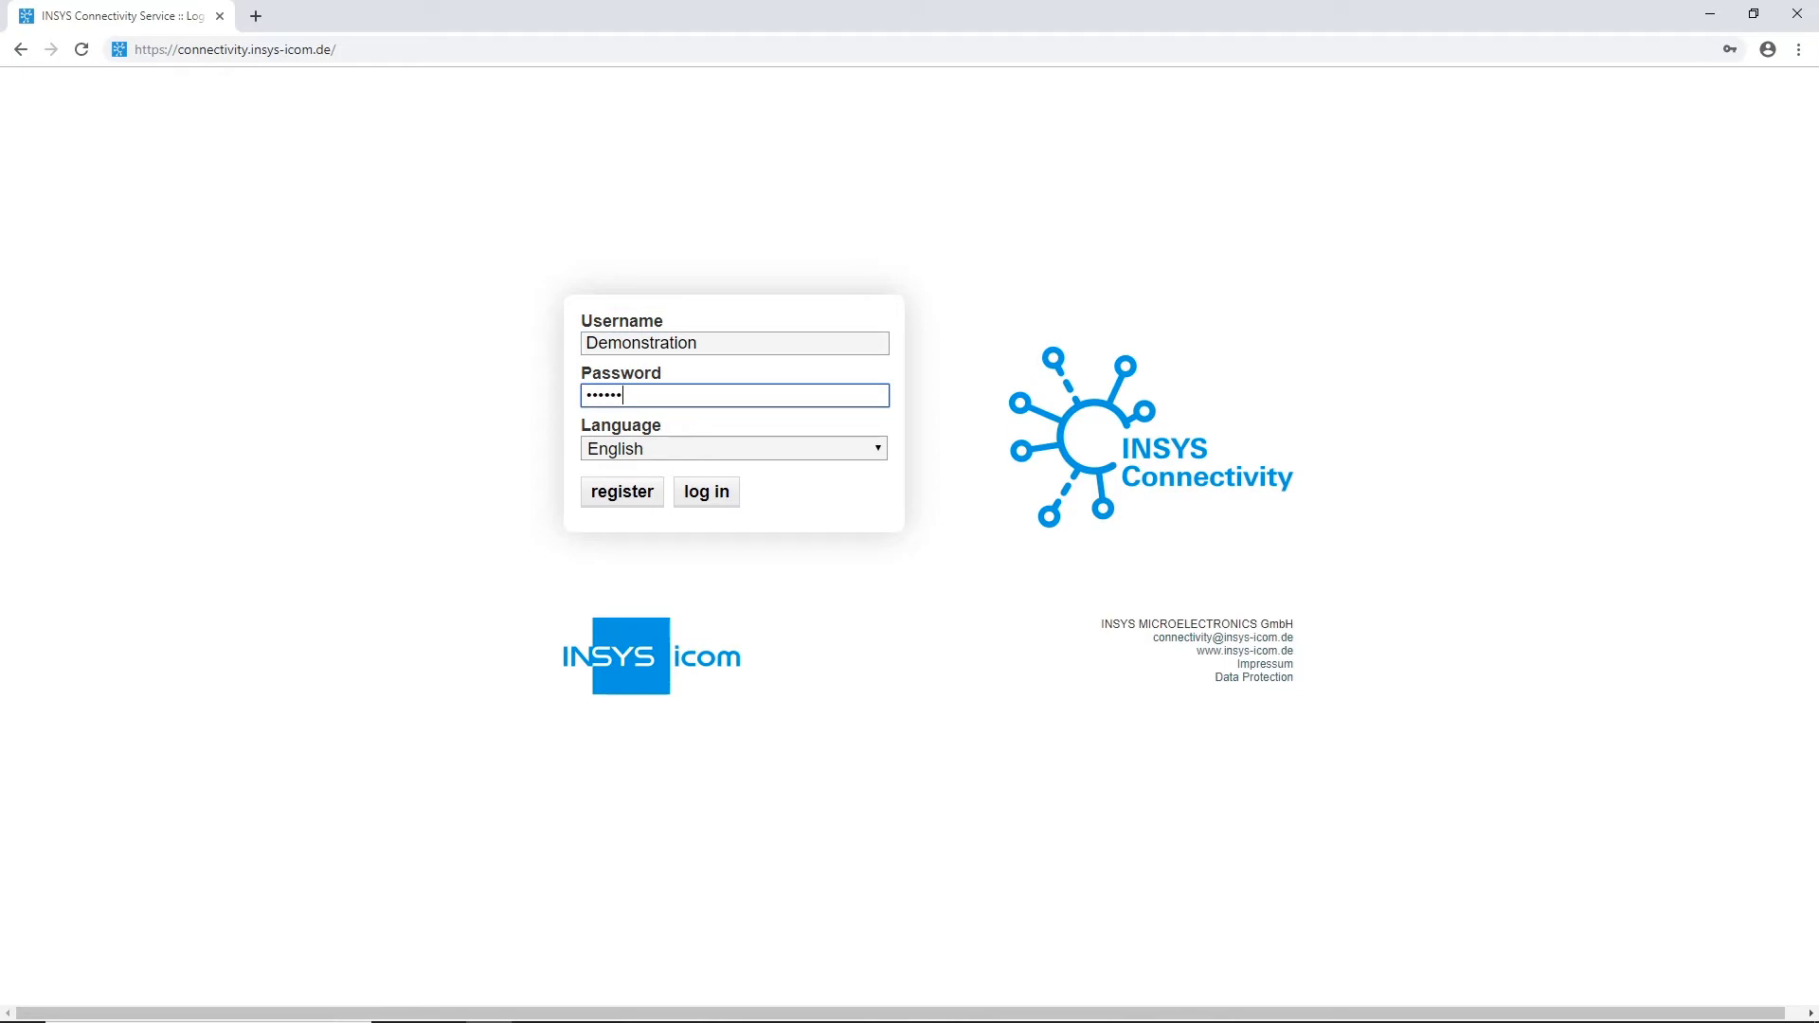
Step: Sign in to the service and land on the empty Devices list
{"action": "left_click", "coordinate": [704, 490]}
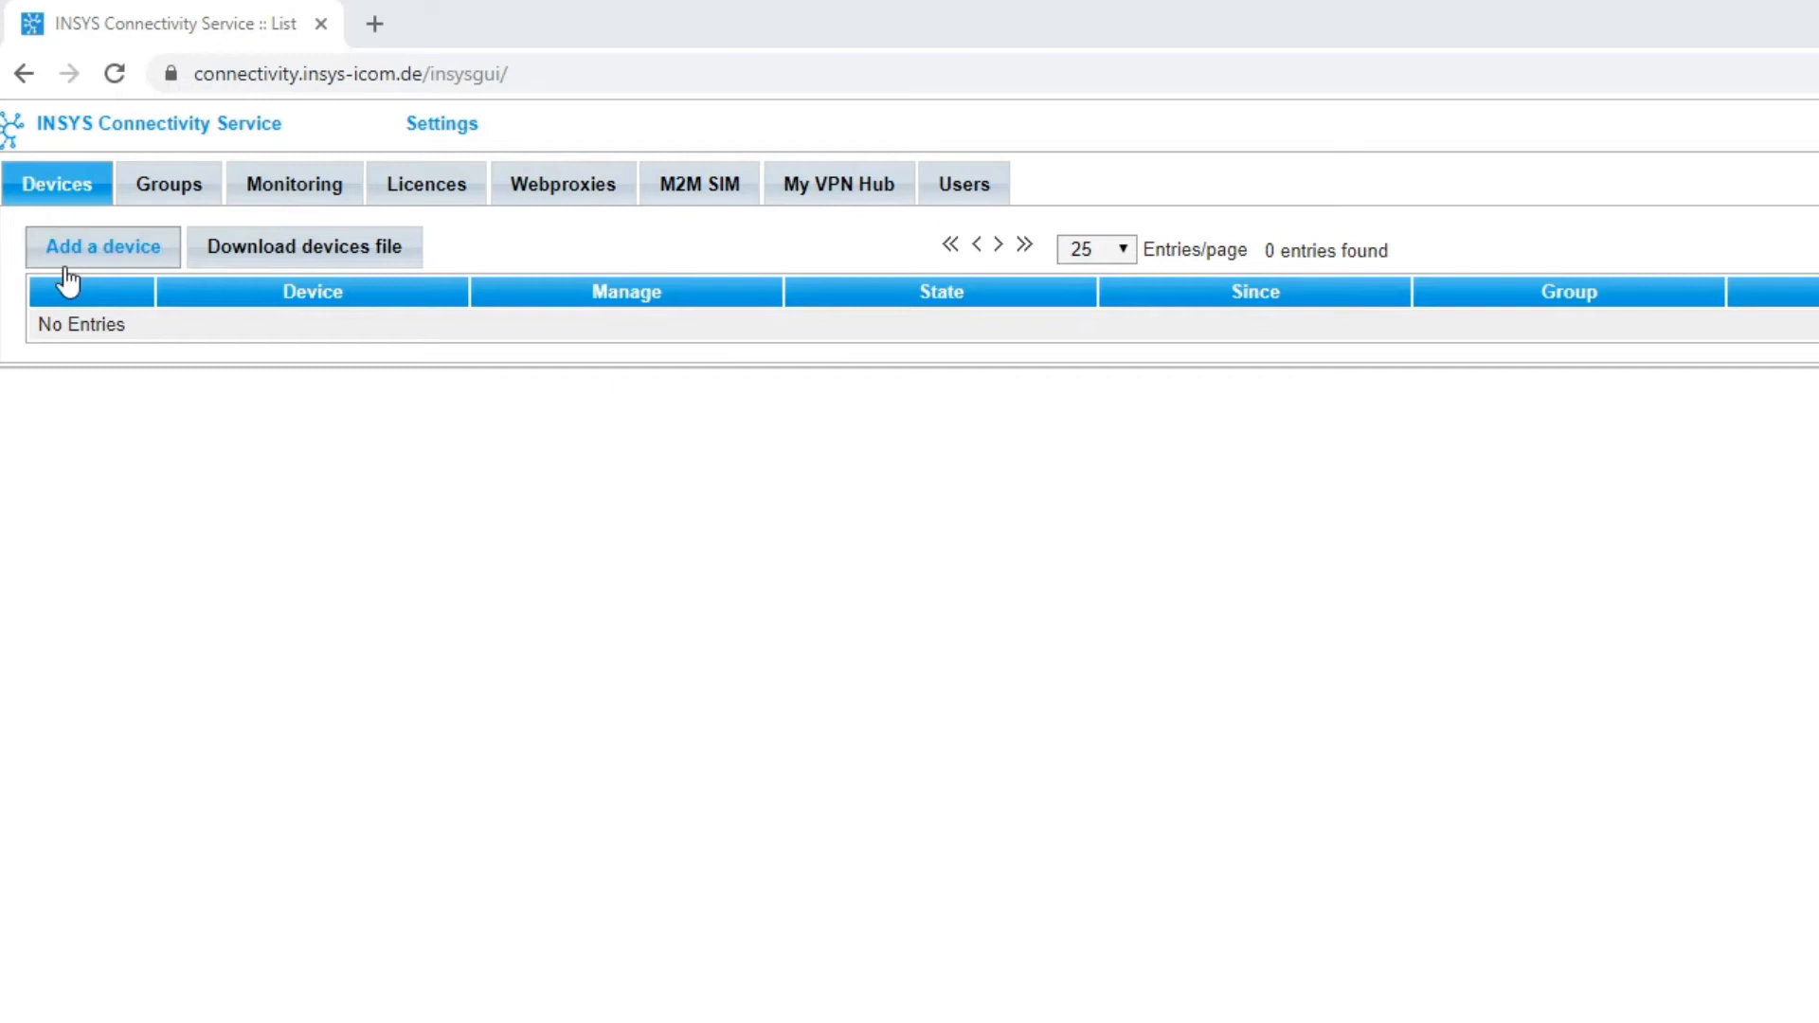
Step: Begin a new device entry with name Test_MoRoS, serial 12345678 and device code moros
{"action": "left_click", "coordinate": [102, 246]}
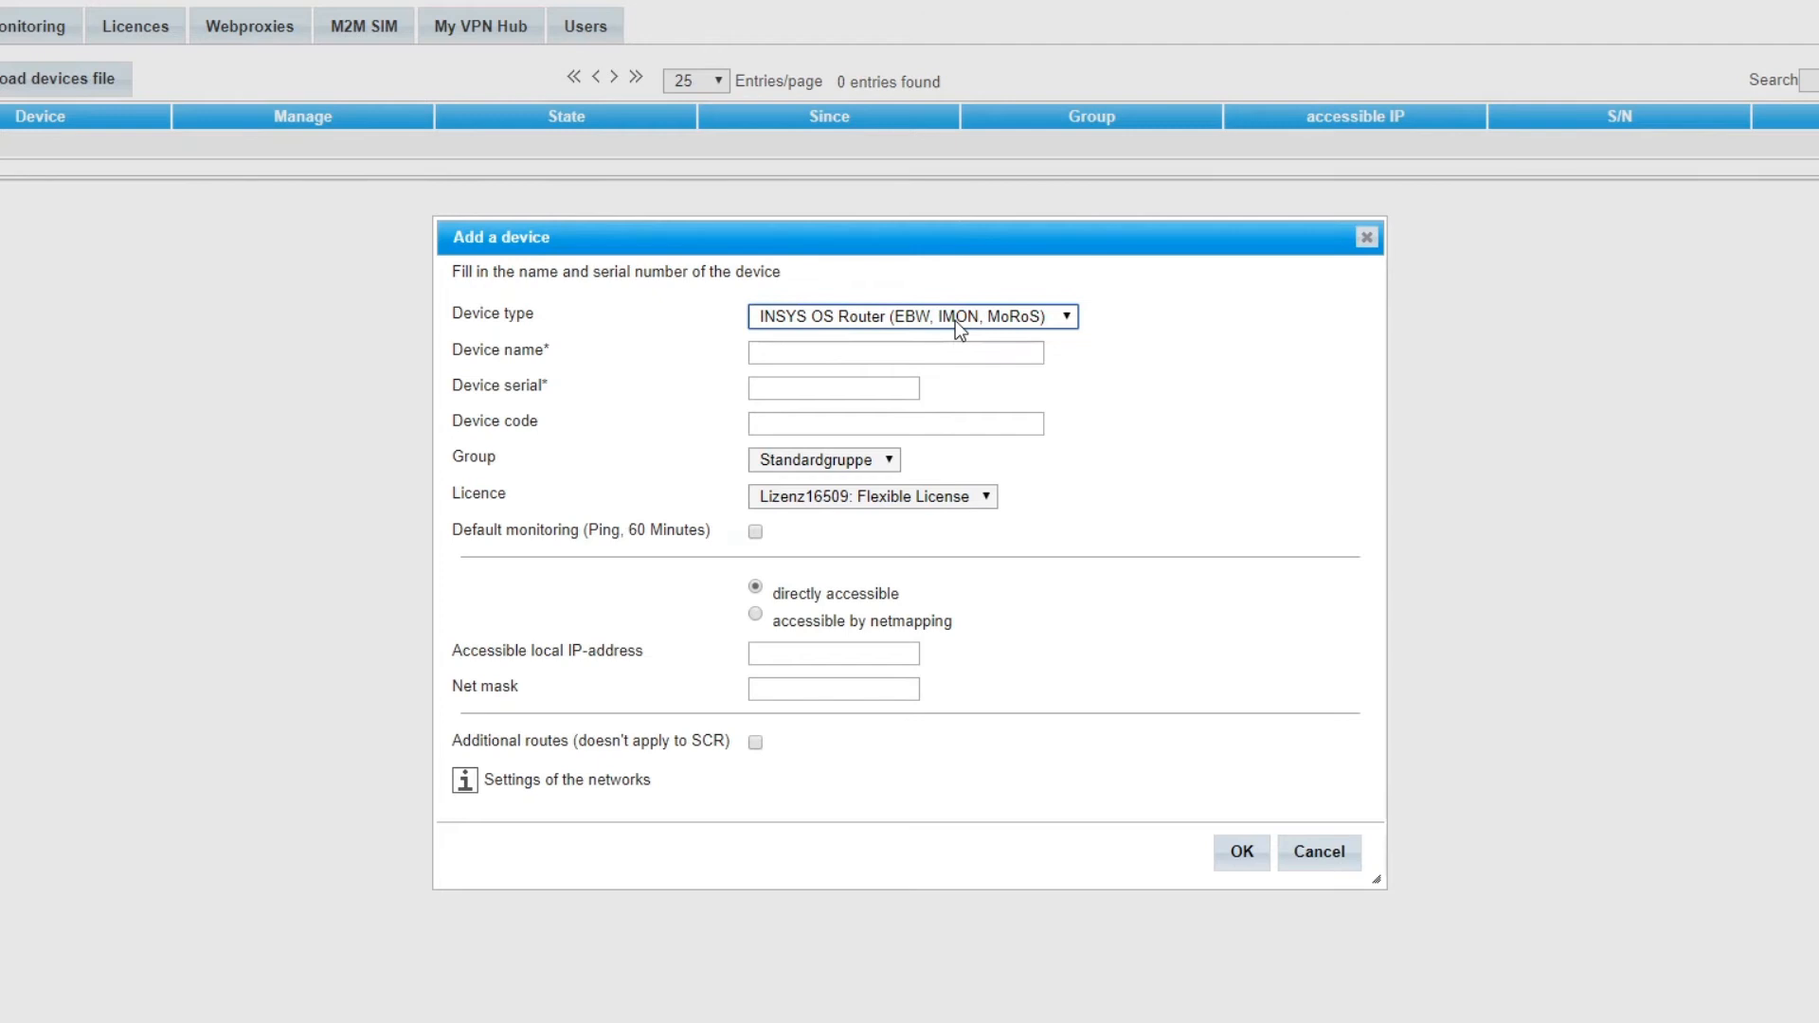
{"action": "left_click", "coordinate": [895, 351]}
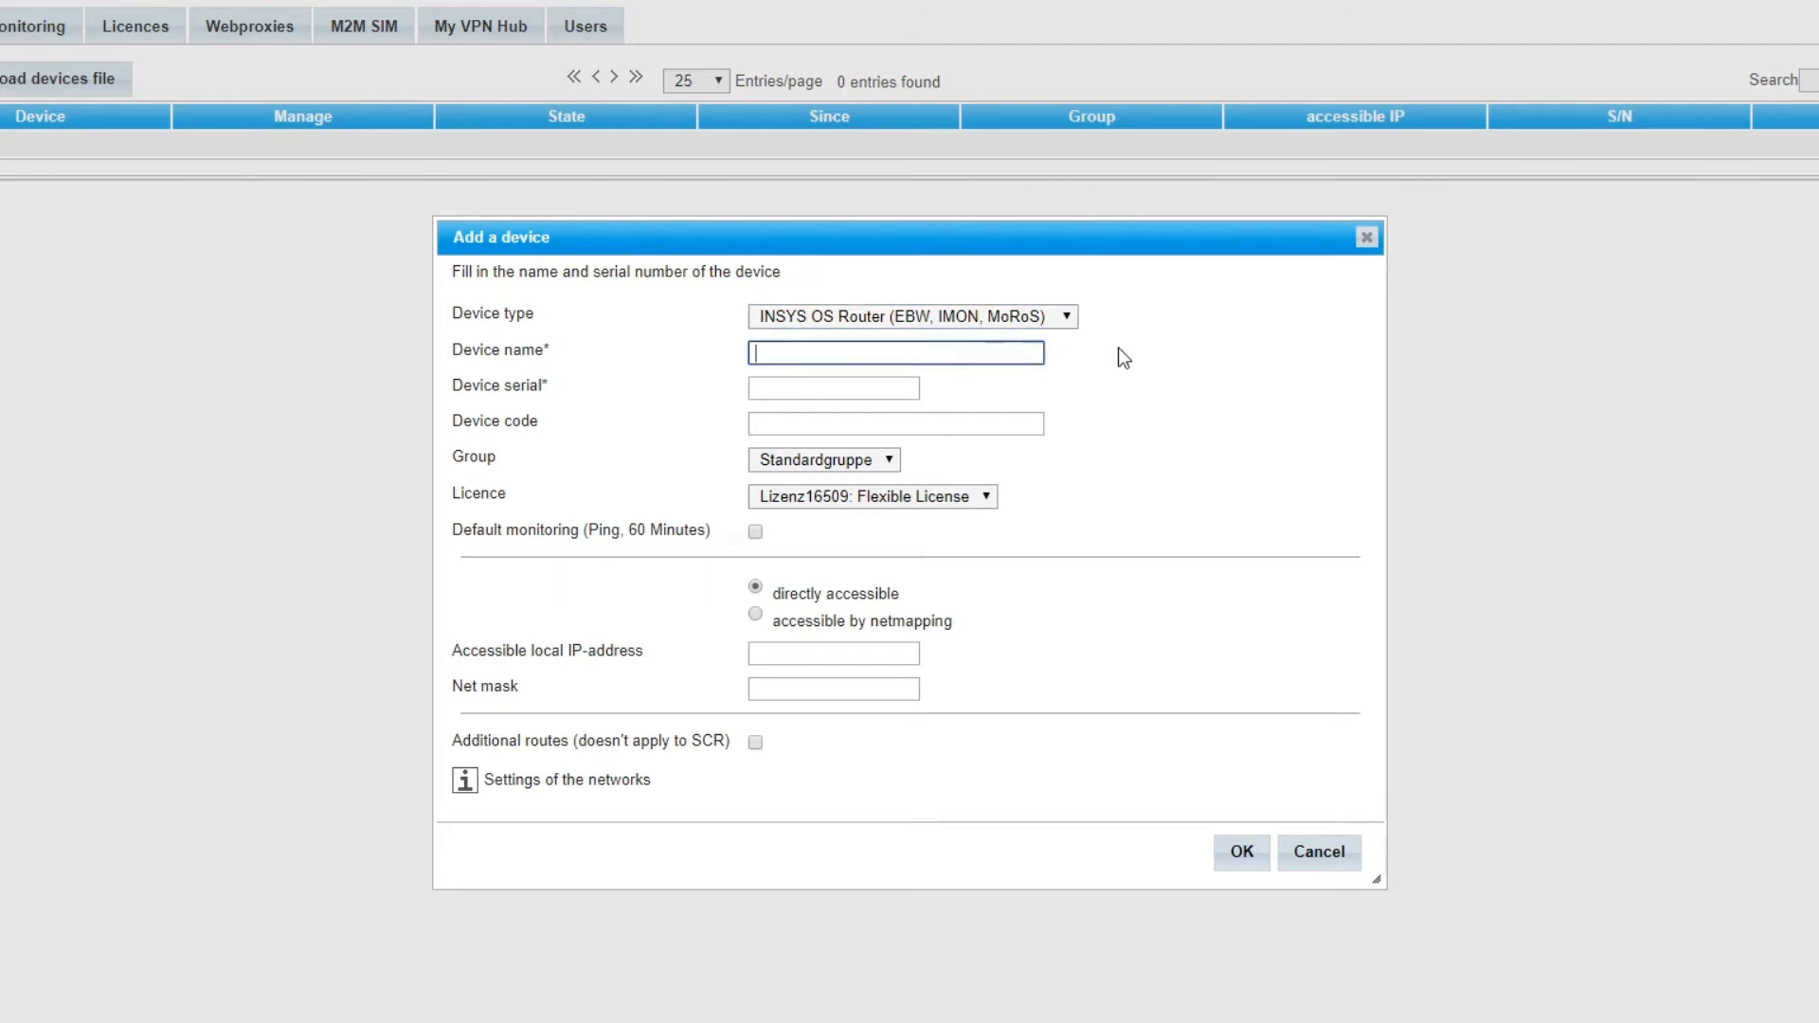
{"action": "type", "text": "Test_"}
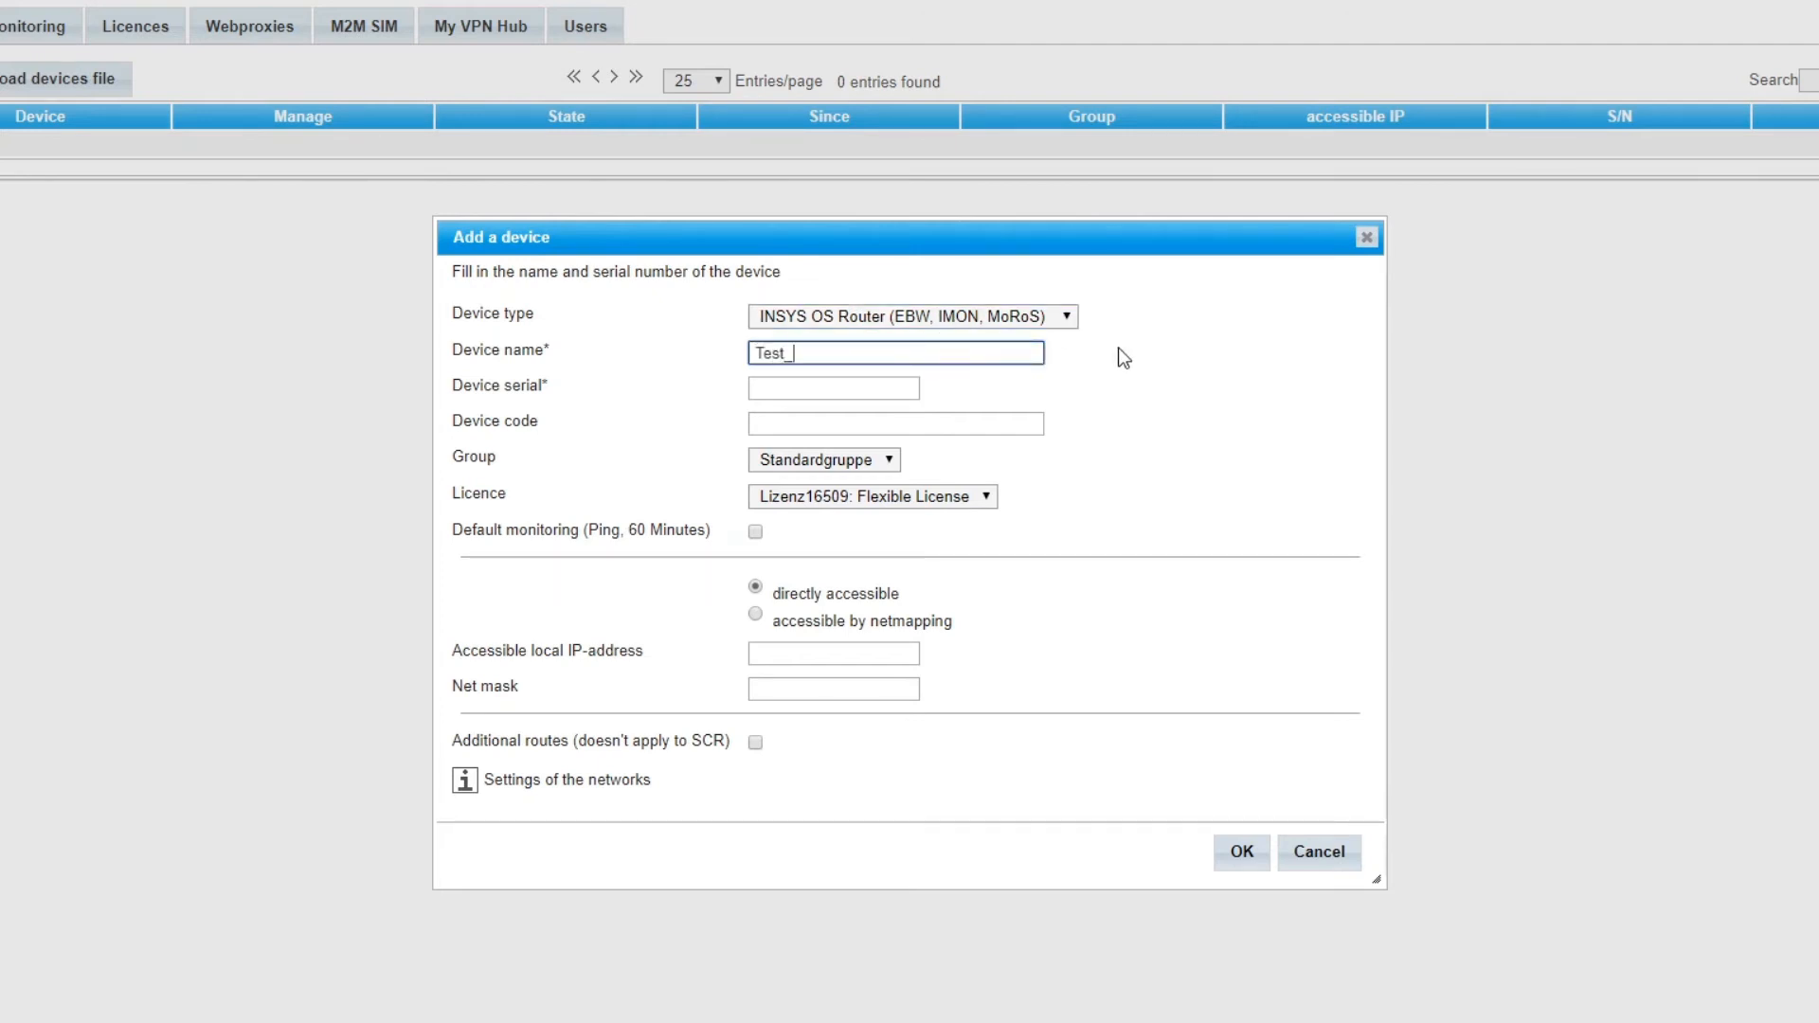
{"action": "type", "text": "MoRoS"}
{"action": "left_click", "coordinate": [833, 387]}
{"action": "type", "text": "1234"}
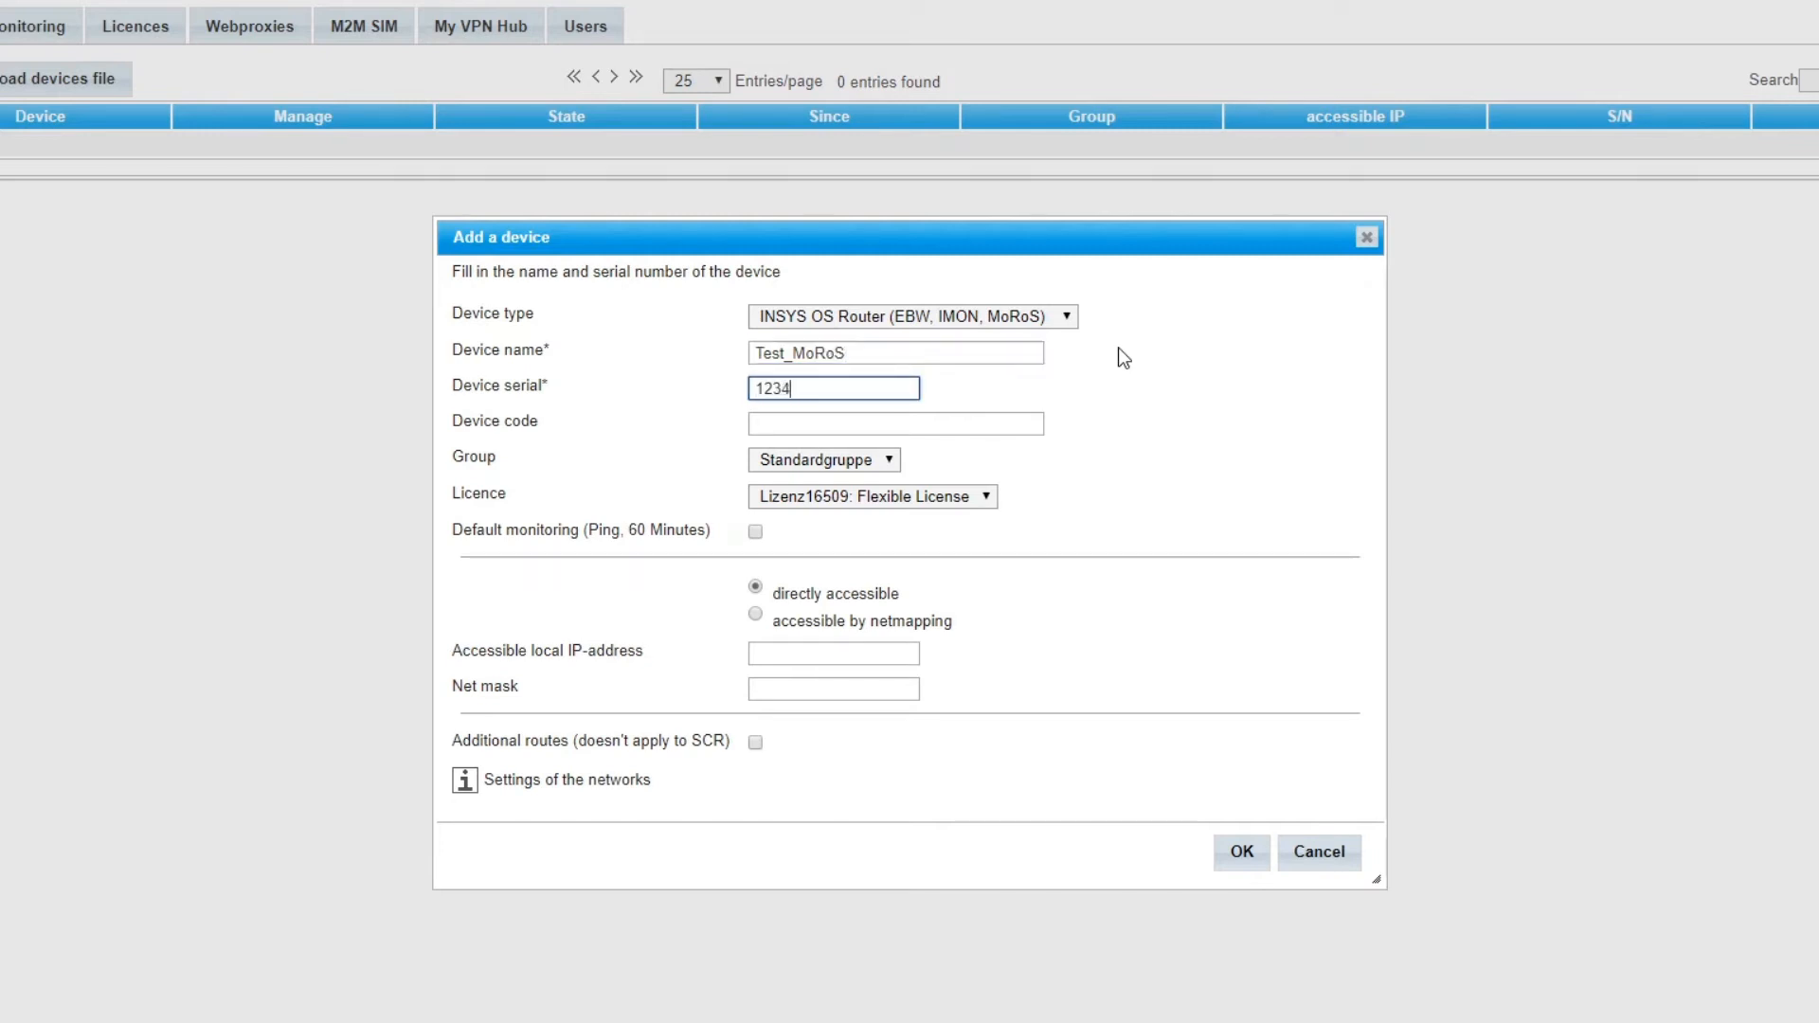
{"action": "type", "text": "5678"}
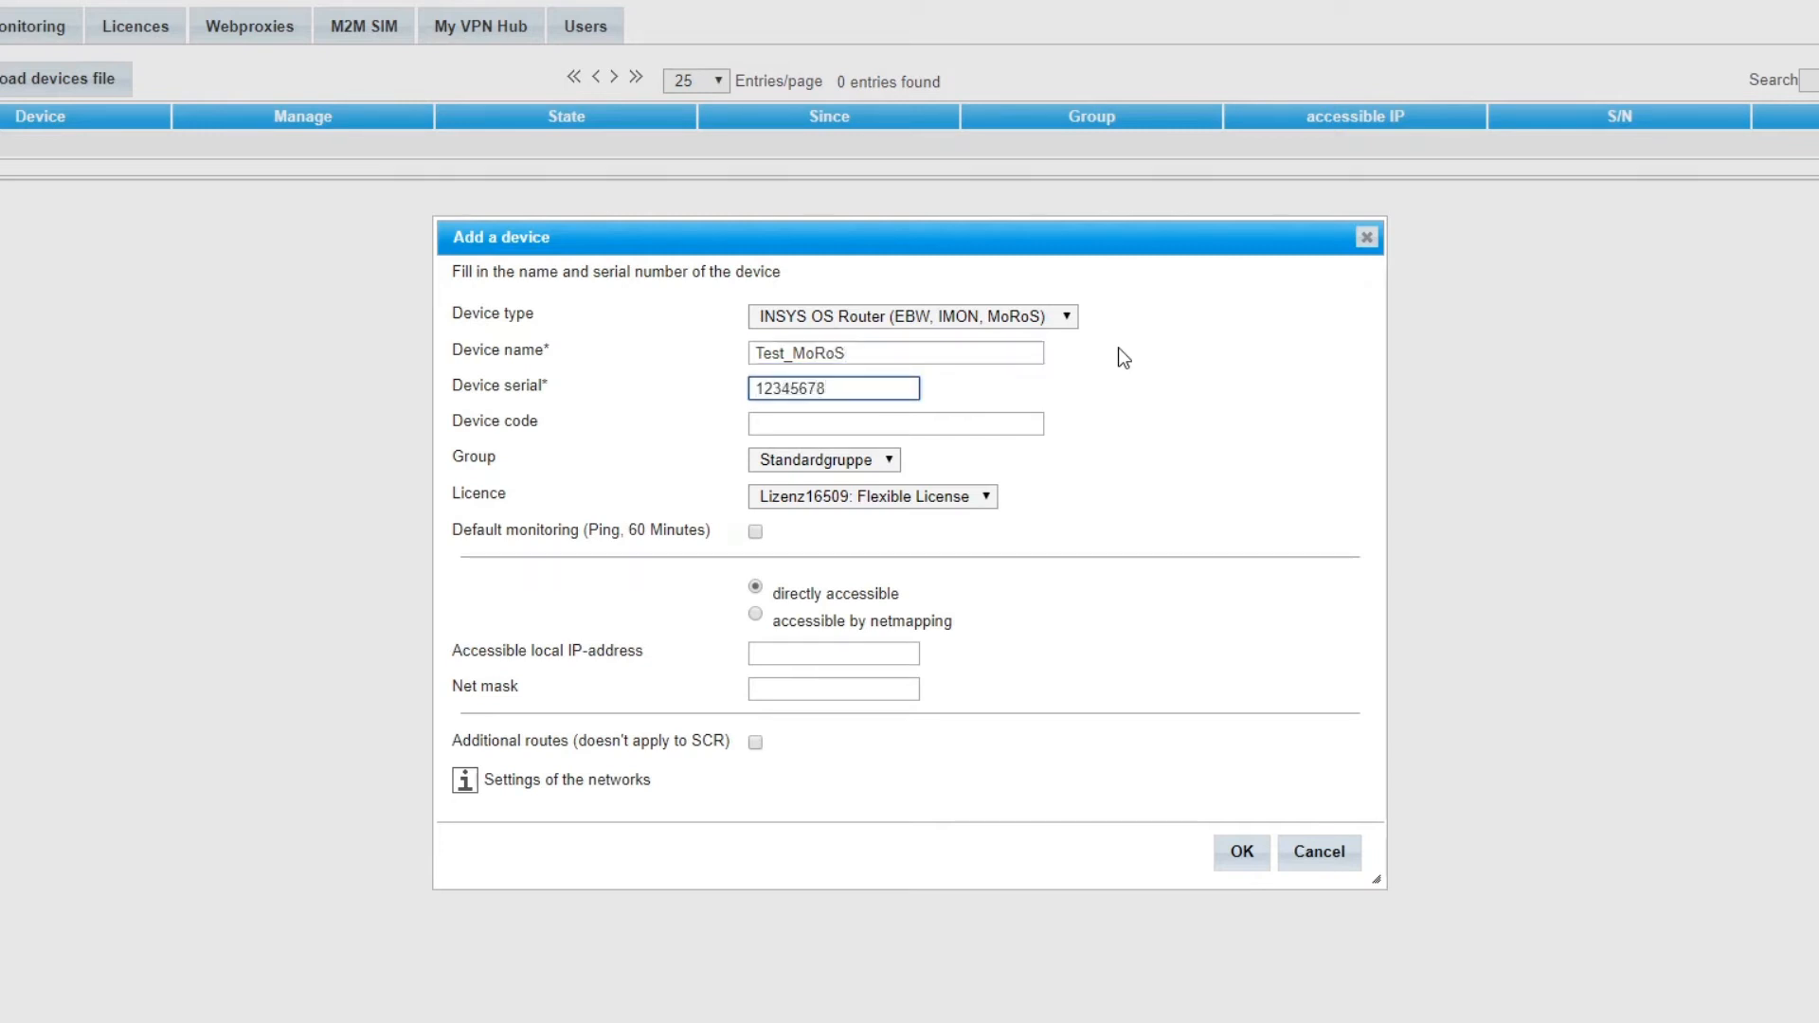
{"action": "type", "text": "mor"}
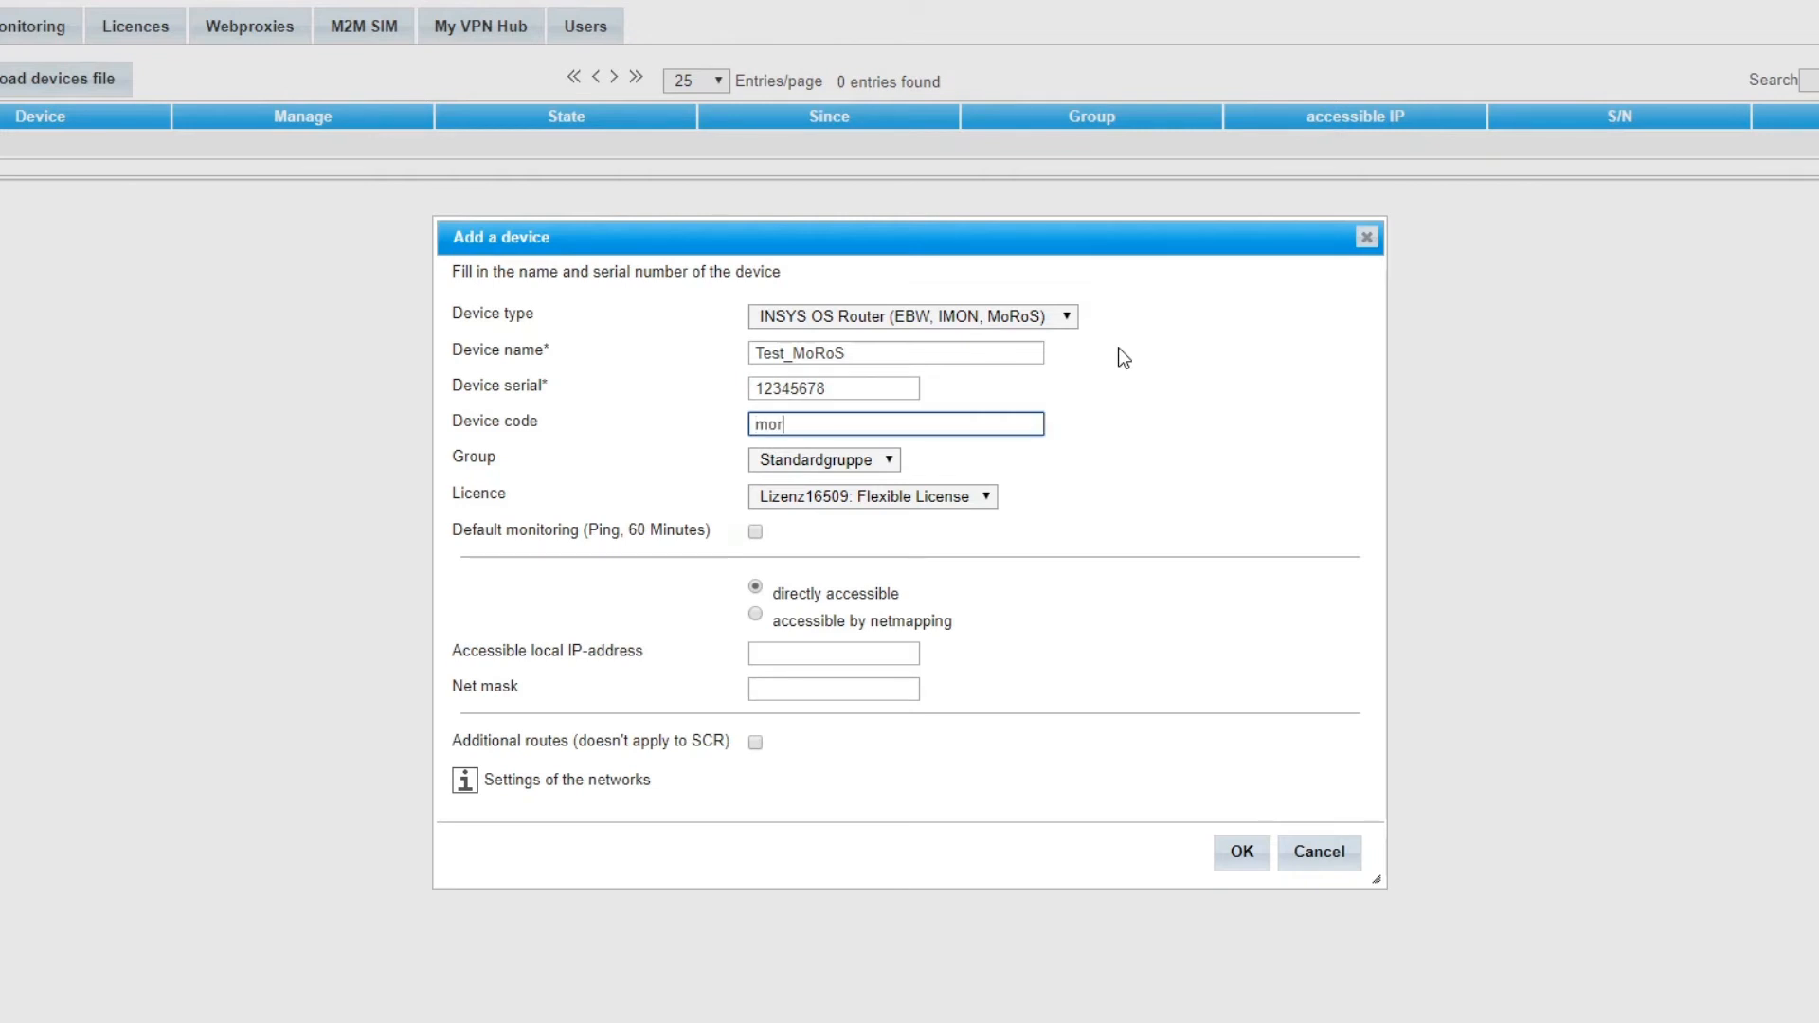
{"action": "type", "text": "os"}
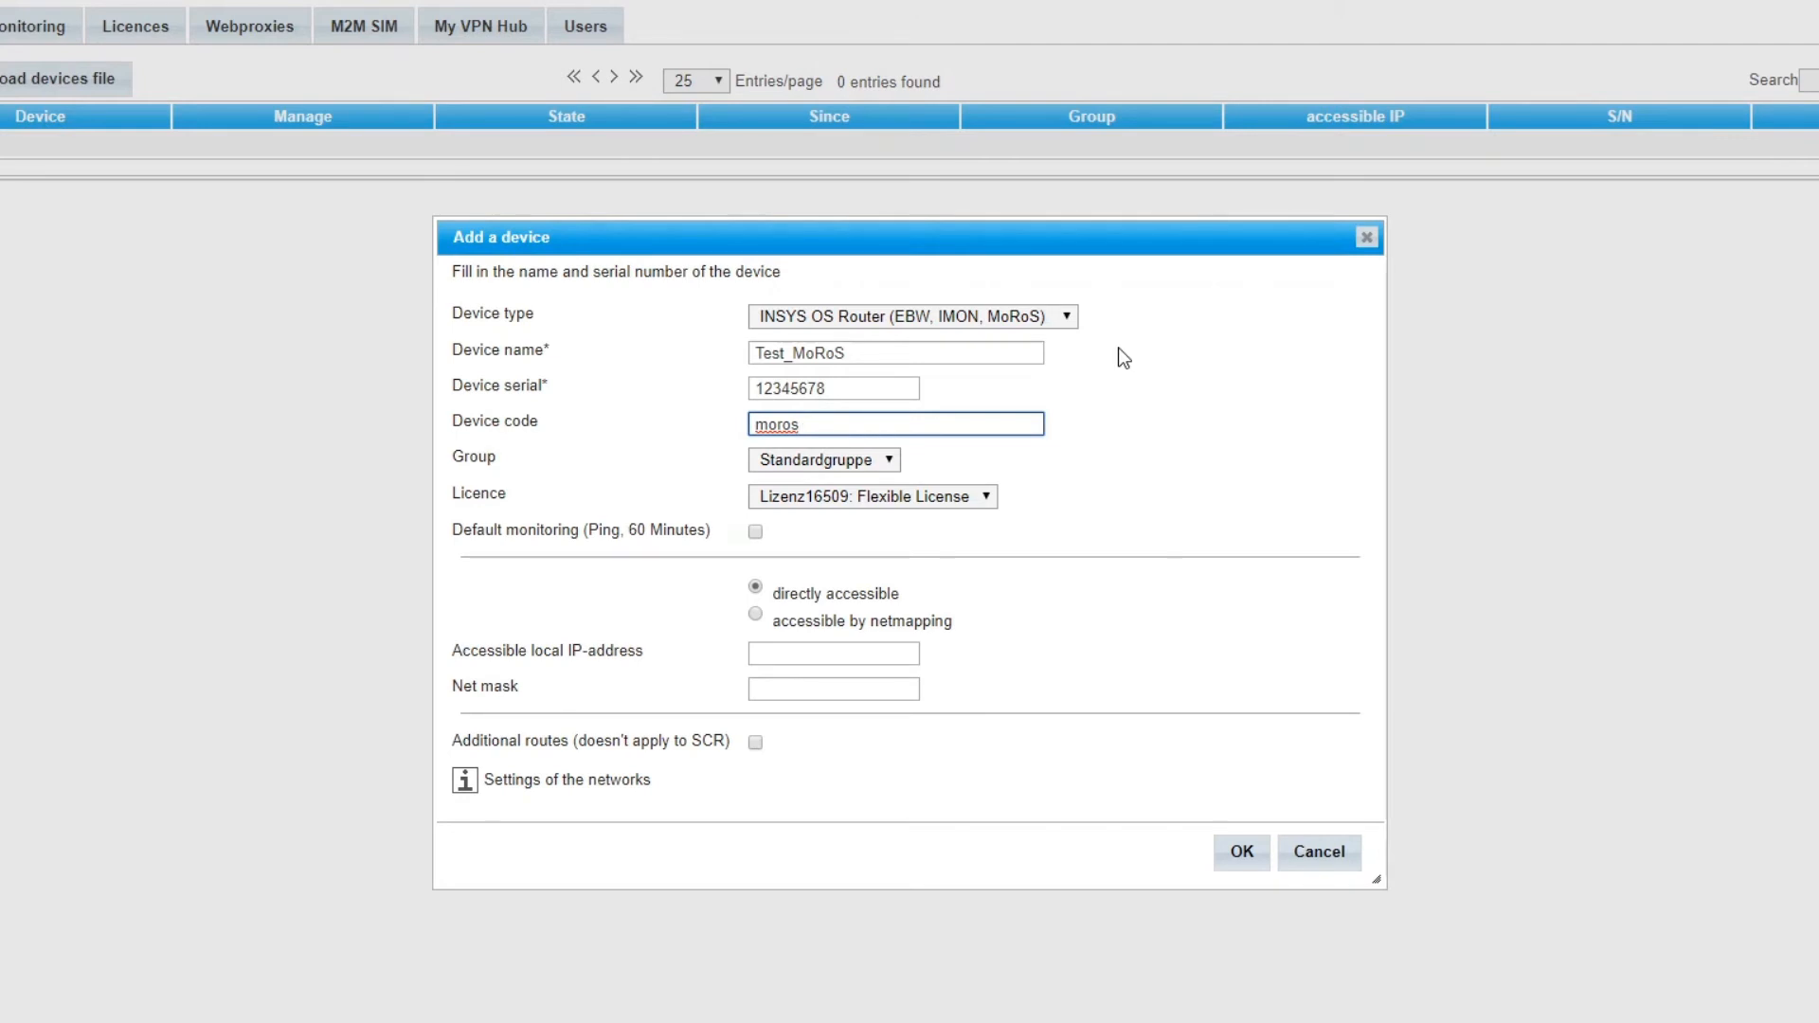
{"action": "mouse_move", "coordinate": [1048, 599]}
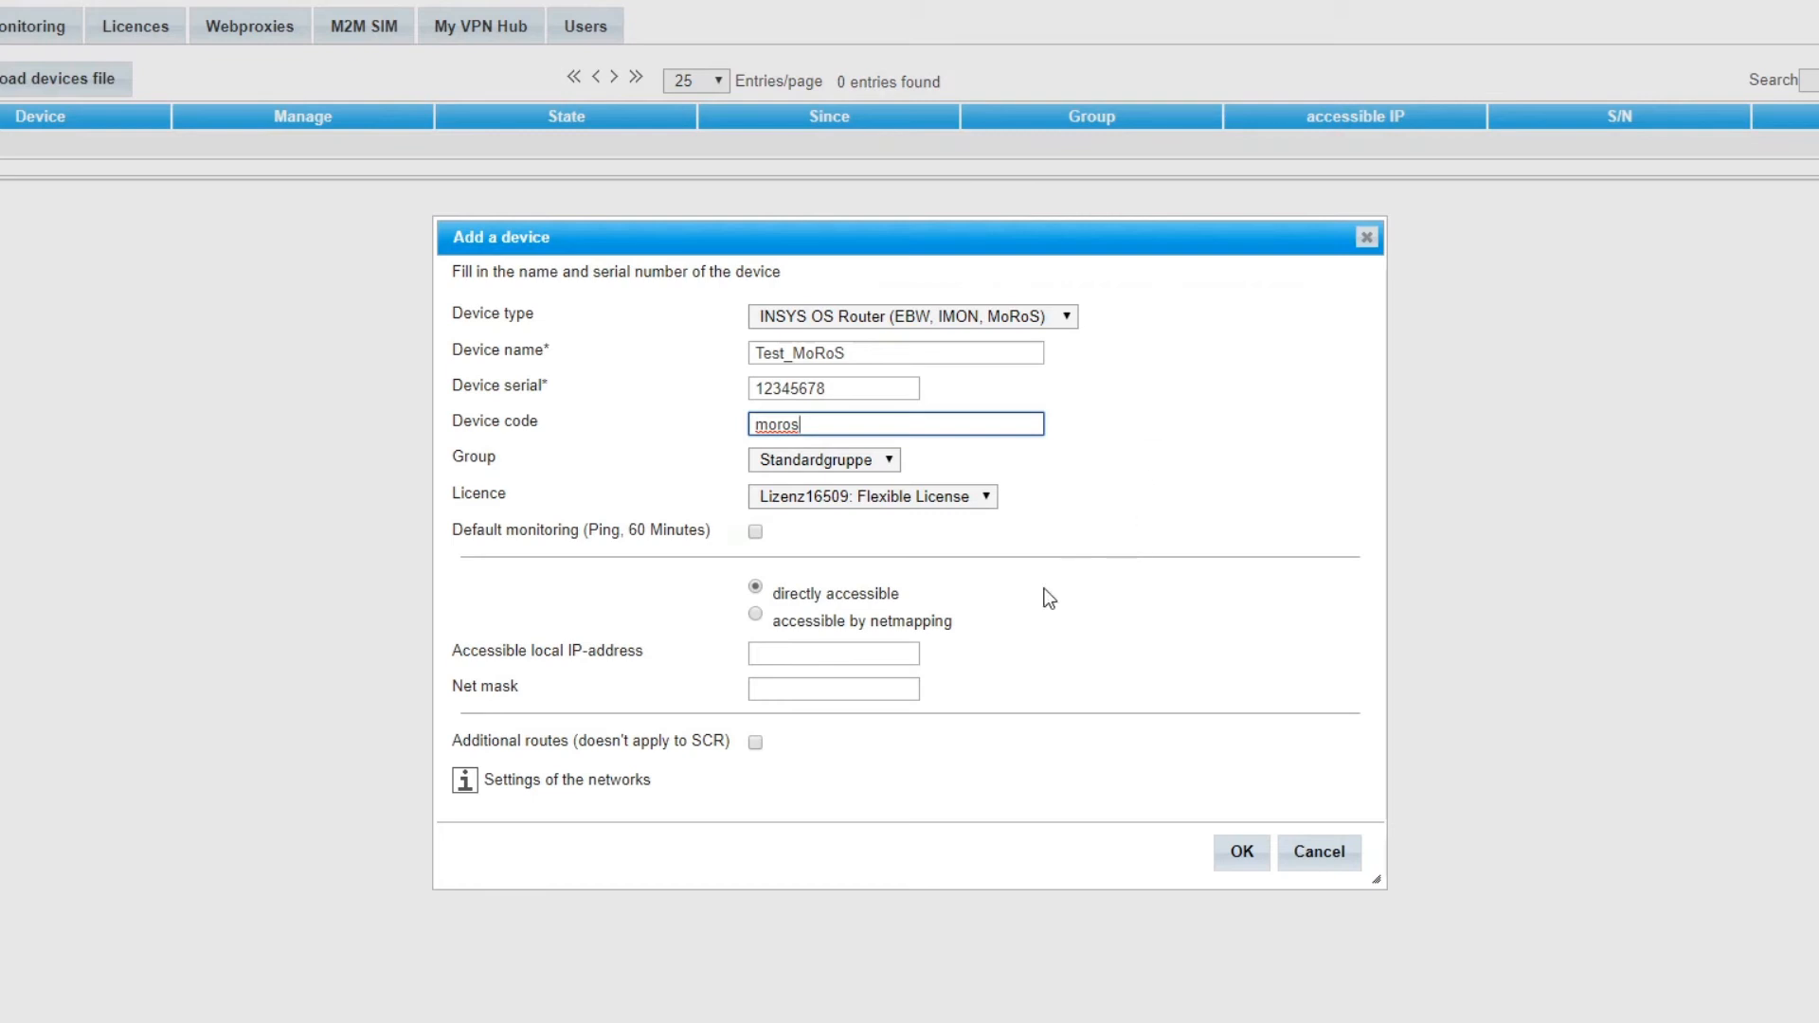
Step: Enter accessible local IP 192.168.100.1 and net mask 255.255.255.0 for the router
{"action": "left_click", "coordinate": [831, 652]}
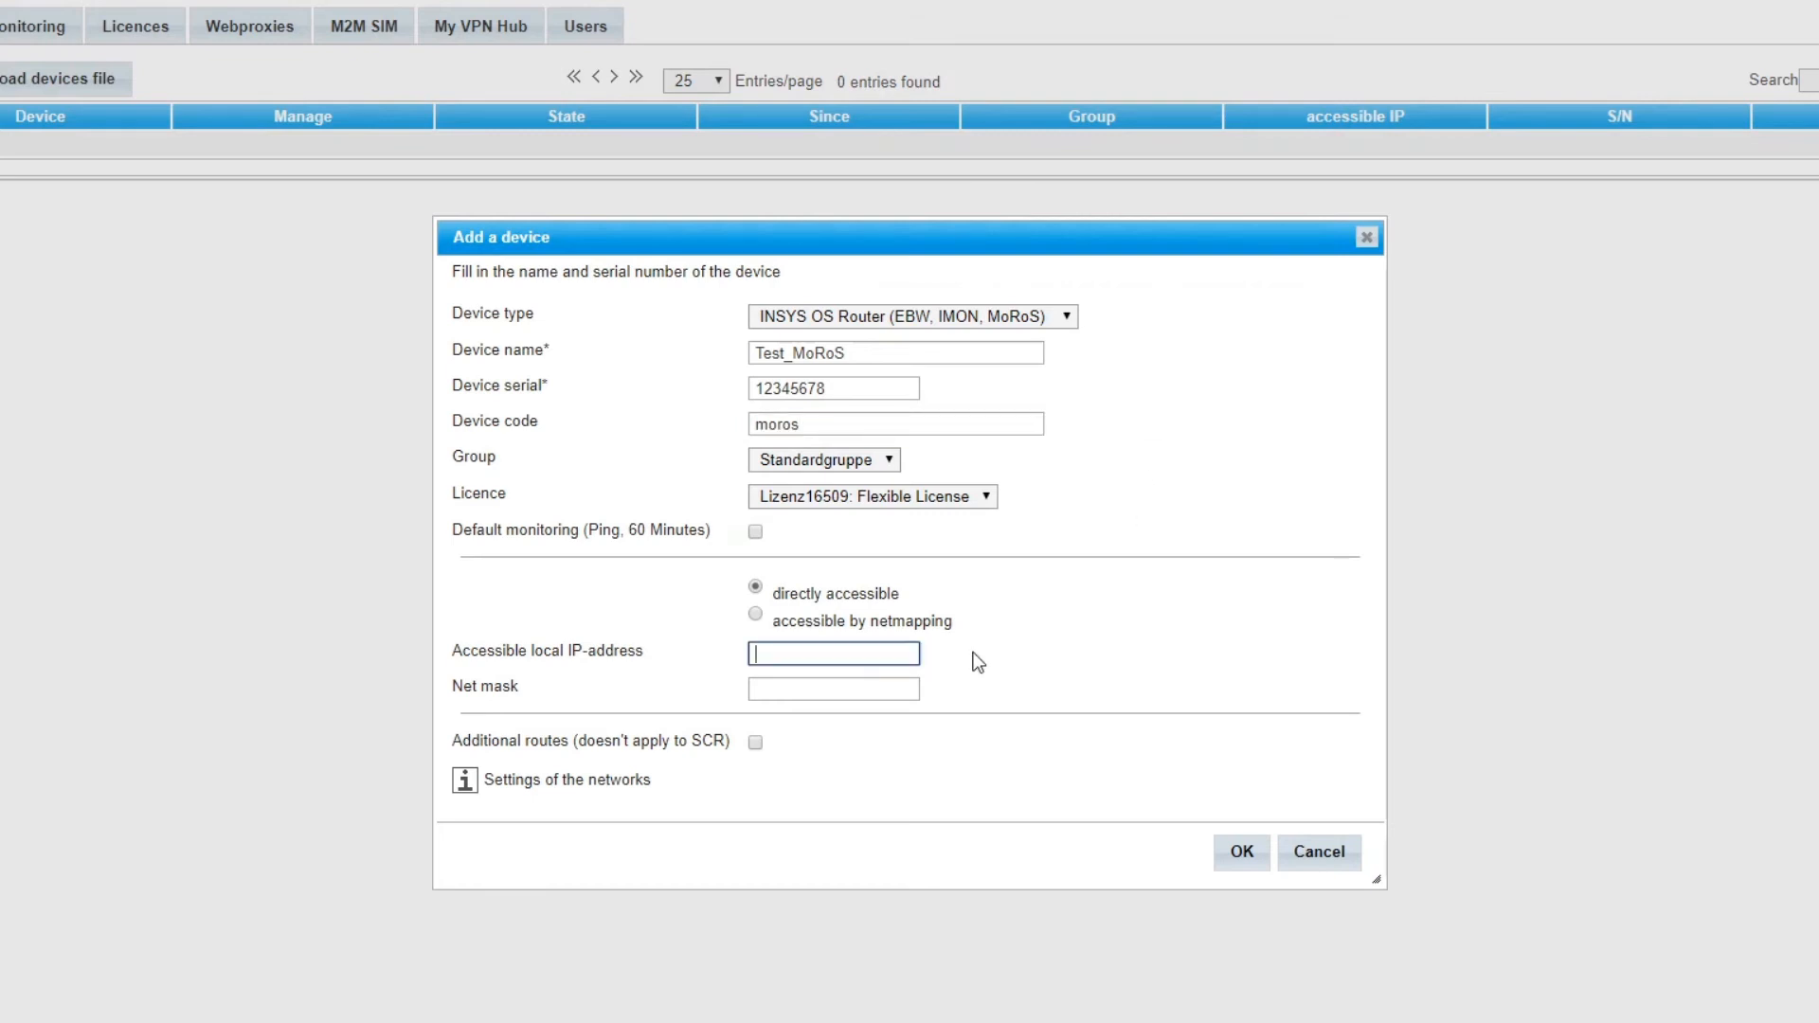
{"action": "type", "text": "1"}
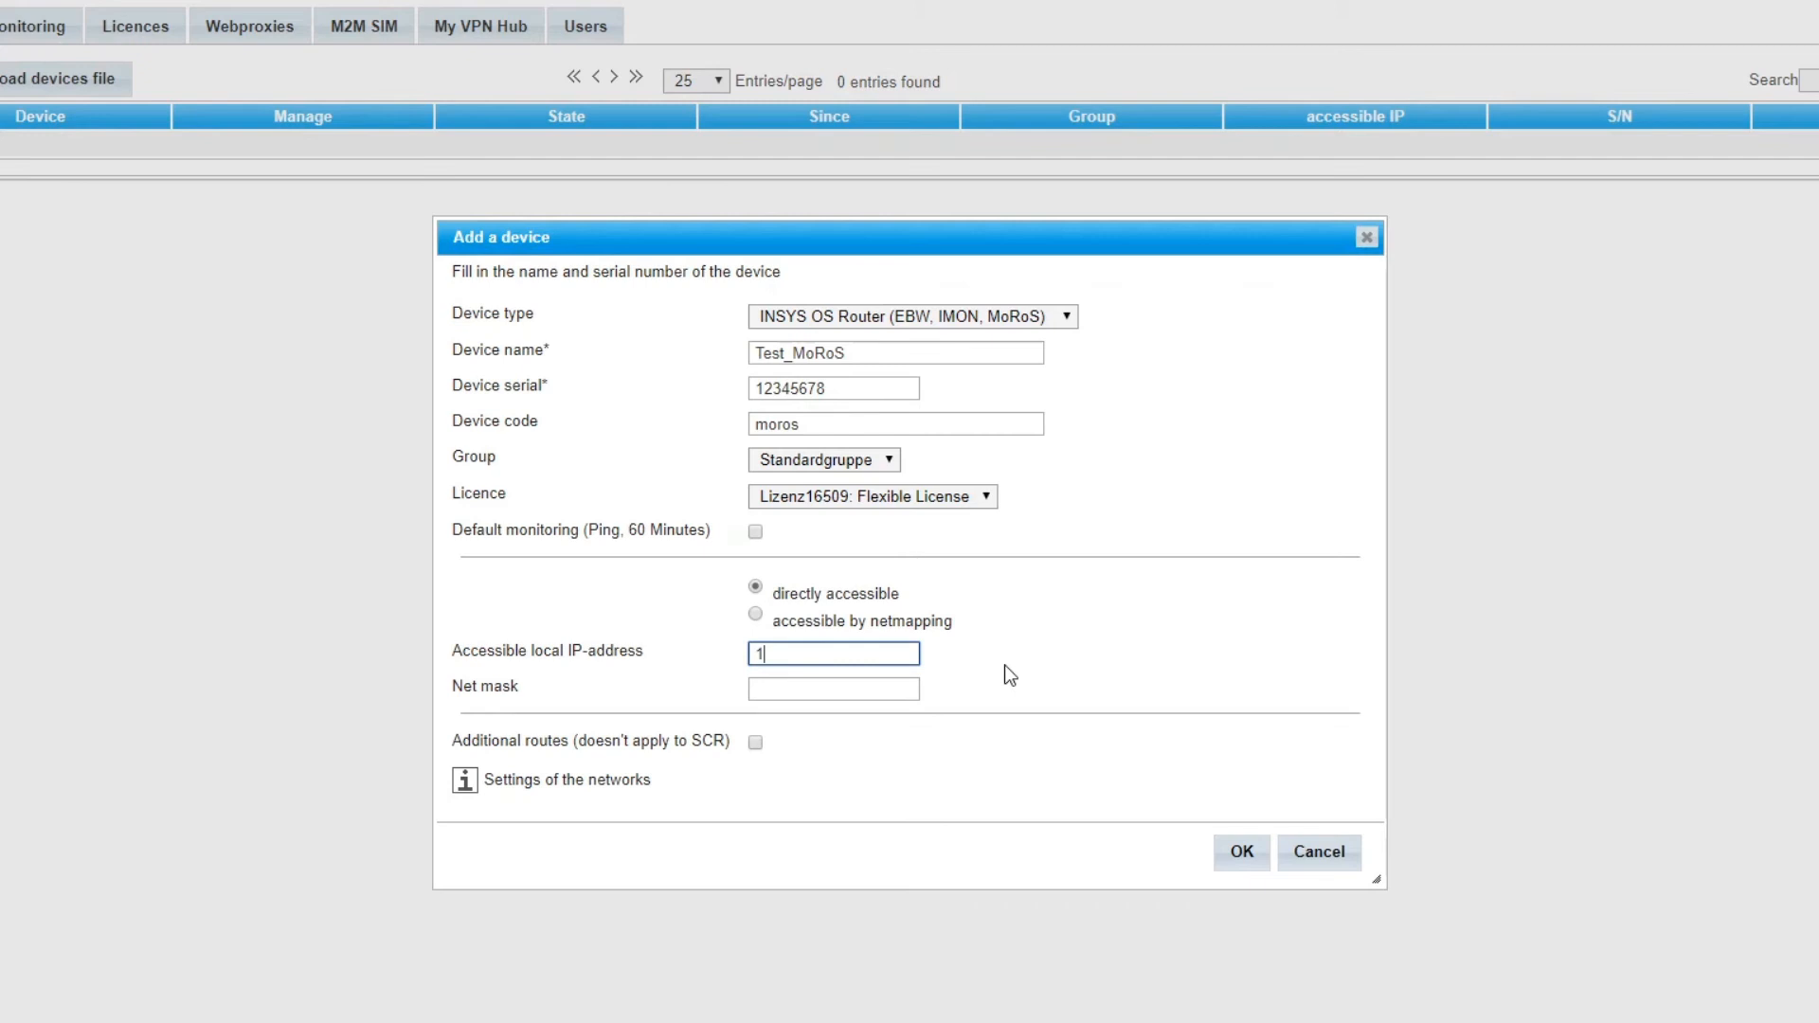
{"action": "type", "text": "92.1"}
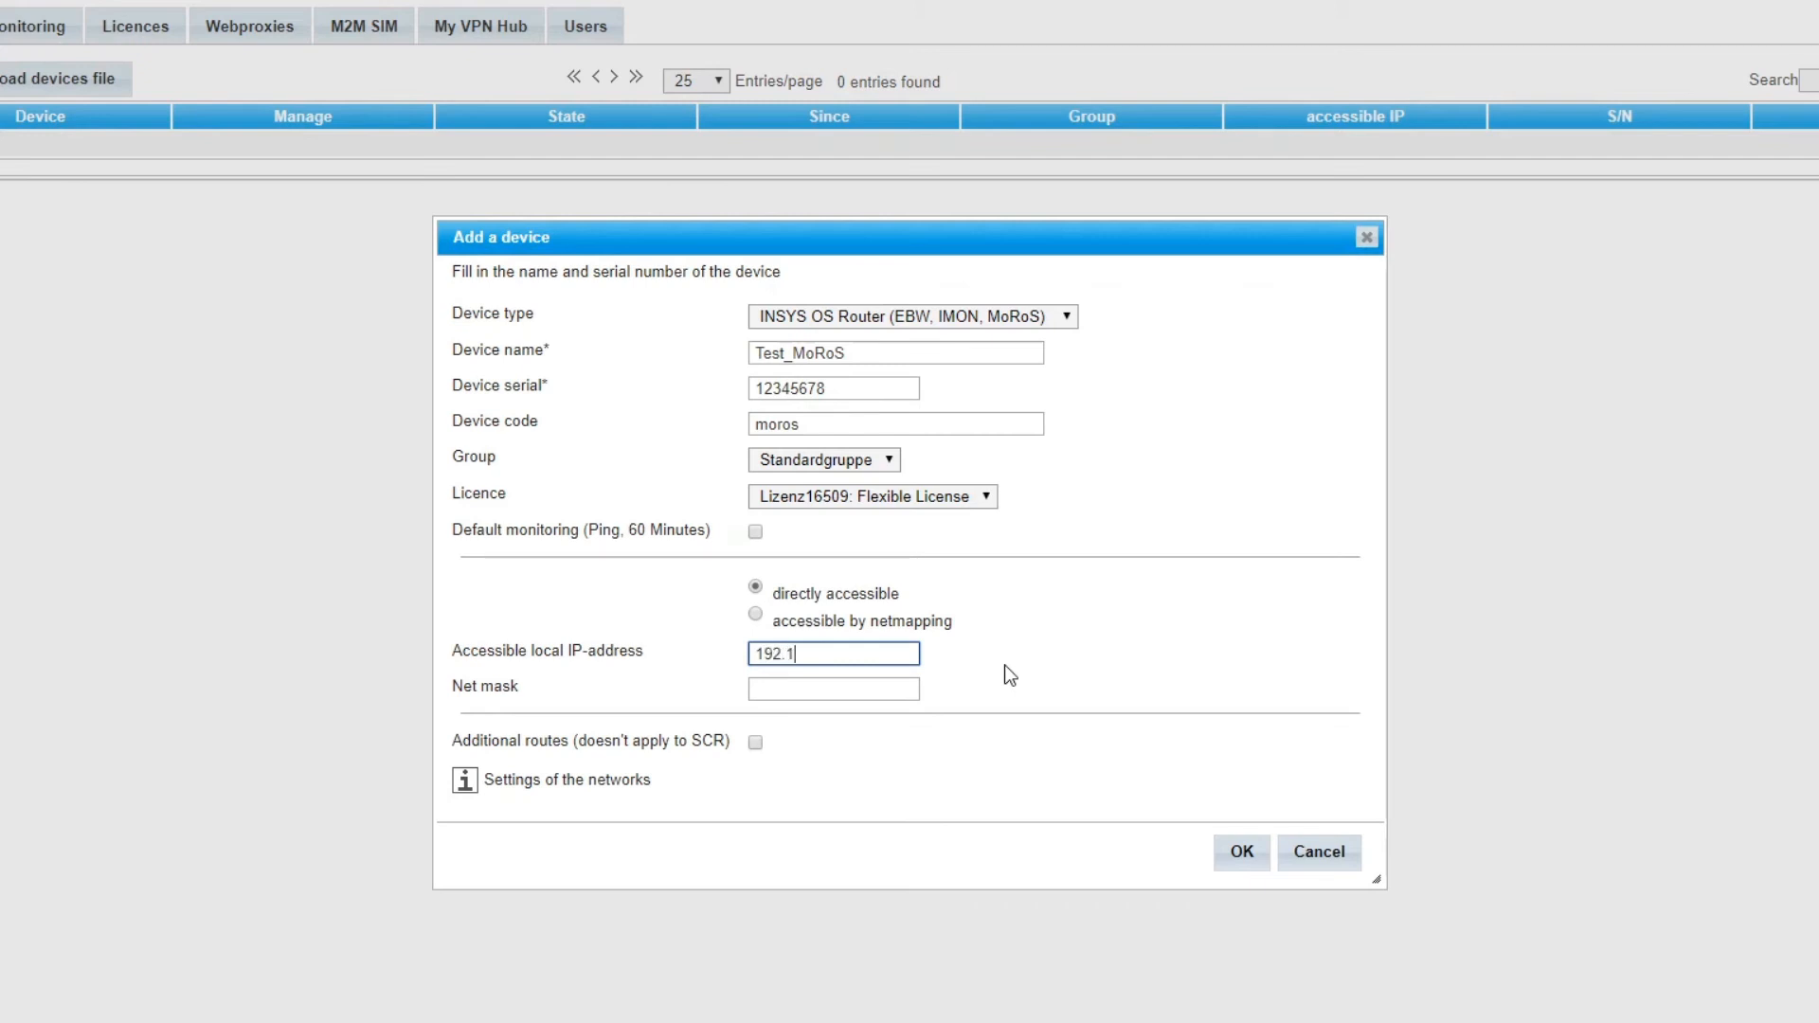
{"action": "type", "text": "68.100.1"}
{"action": "left_click", "coordinate": [834, 689]}
{"action": "type", "text": "255.255.255.0"}
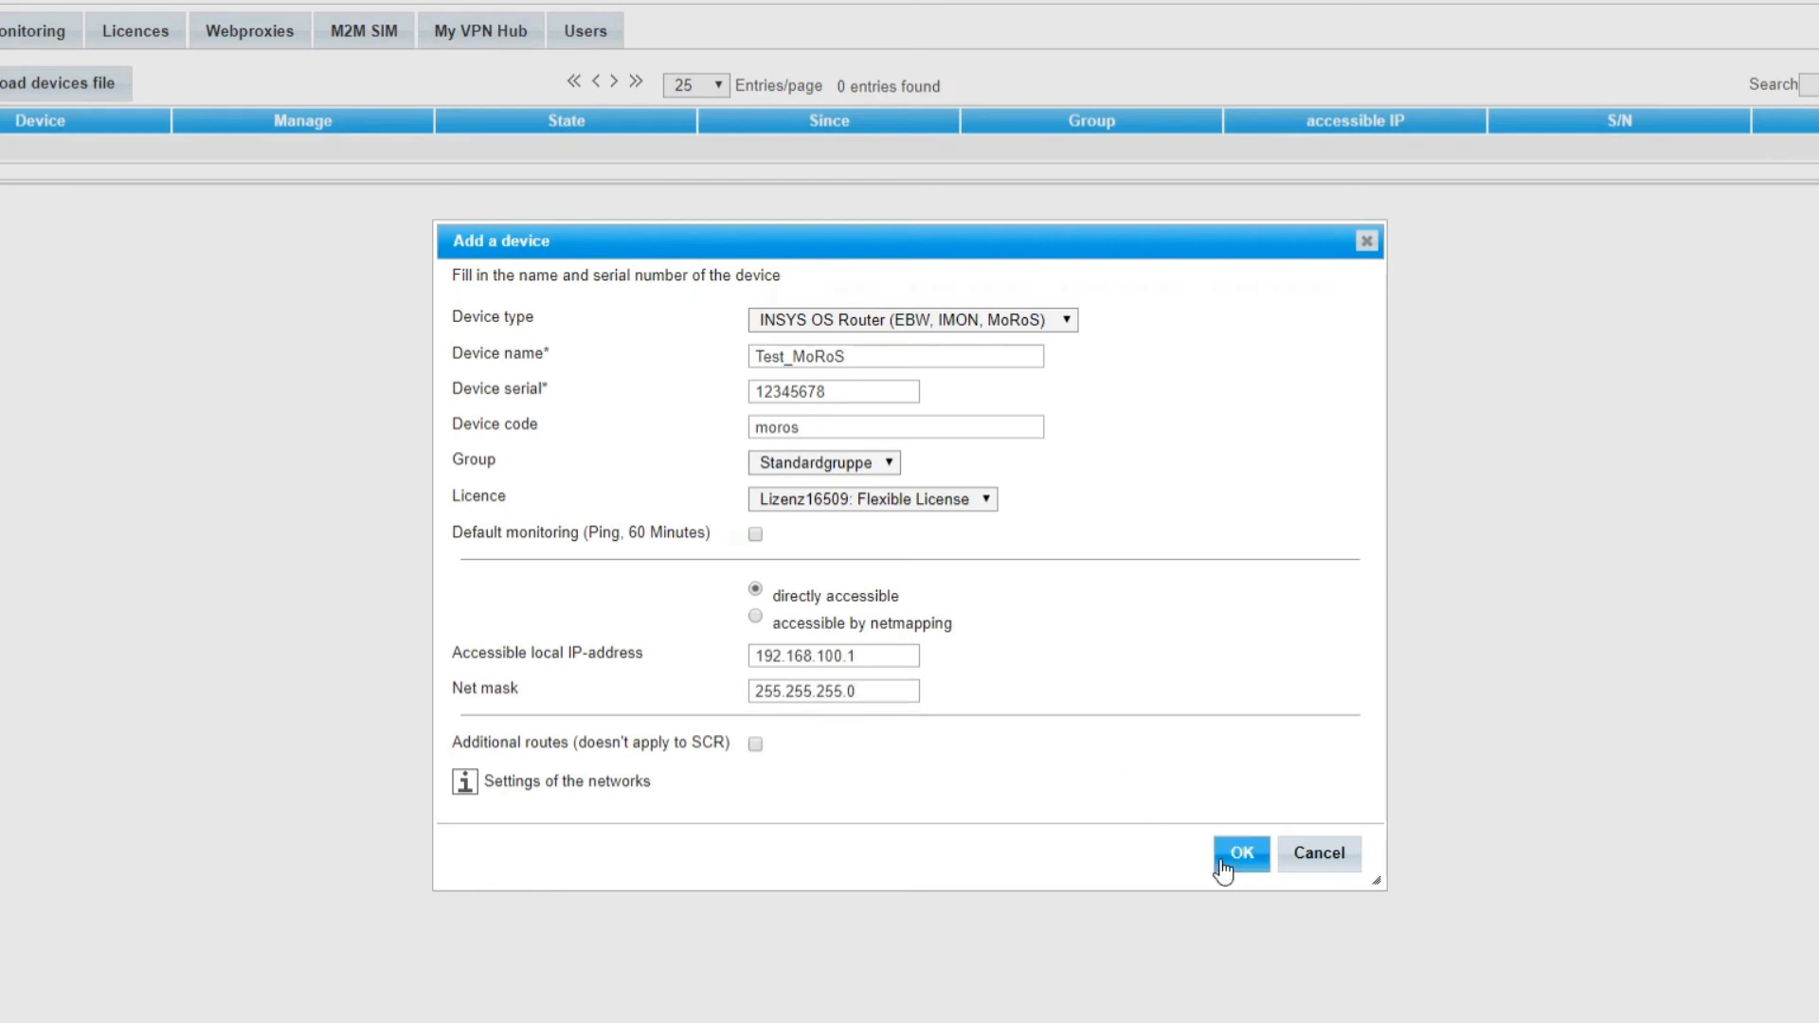
Step: Confirm the new device and dismiss the VPN server update notice so Test_MoRoS lists as offline
{"action": "left_click", "coordinate": [1240, 853]}
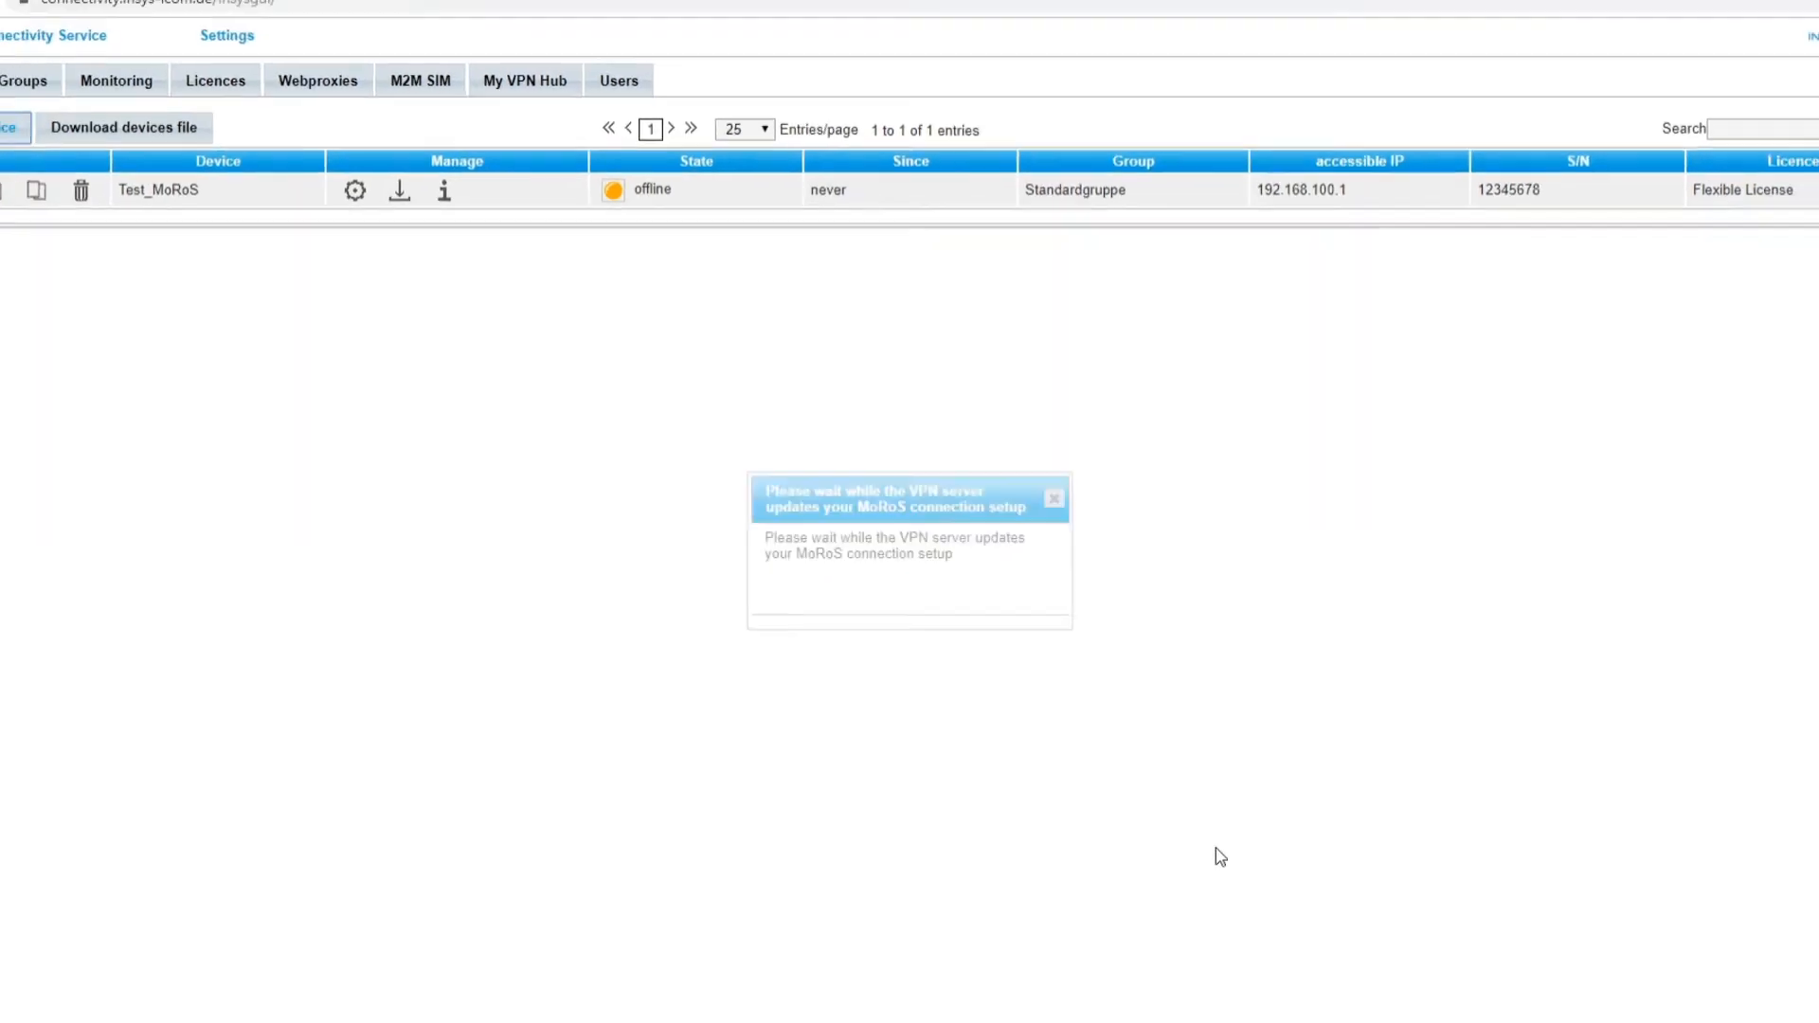
{"action": "left_click", "coordinate": [1053, 497]}
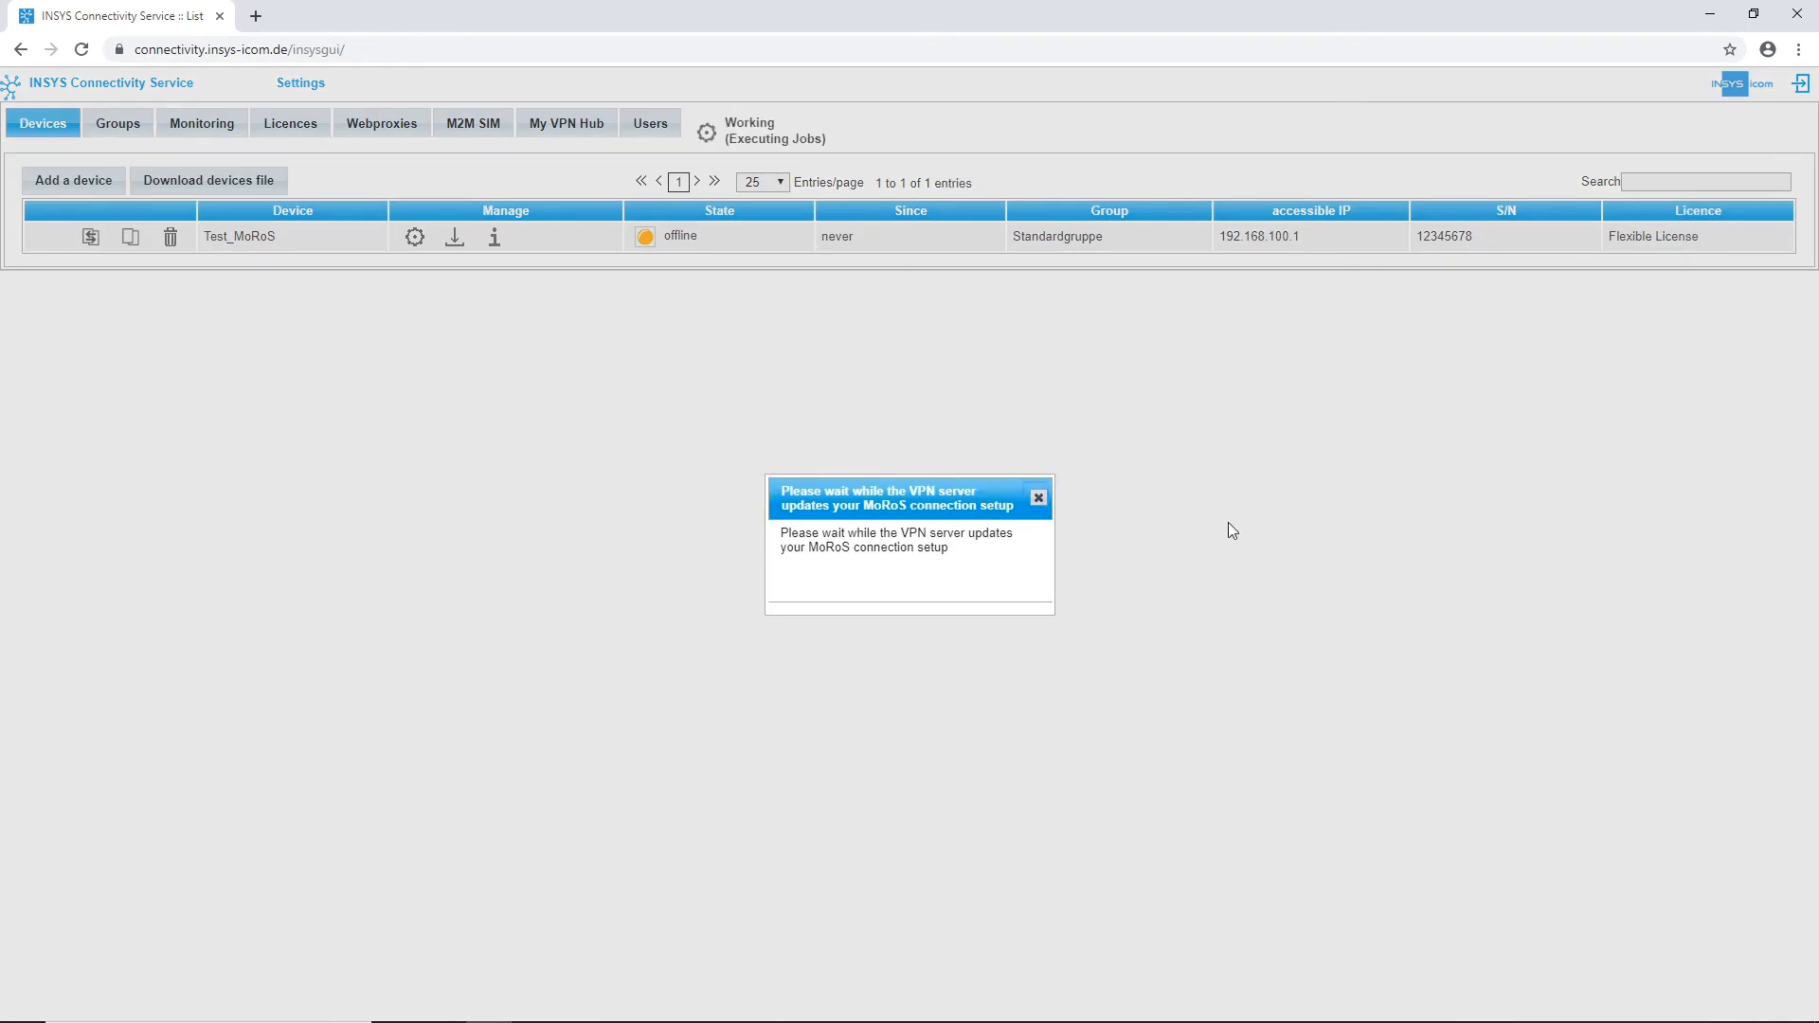
{"action": "left_click", "coordinate": [1037, 497]}
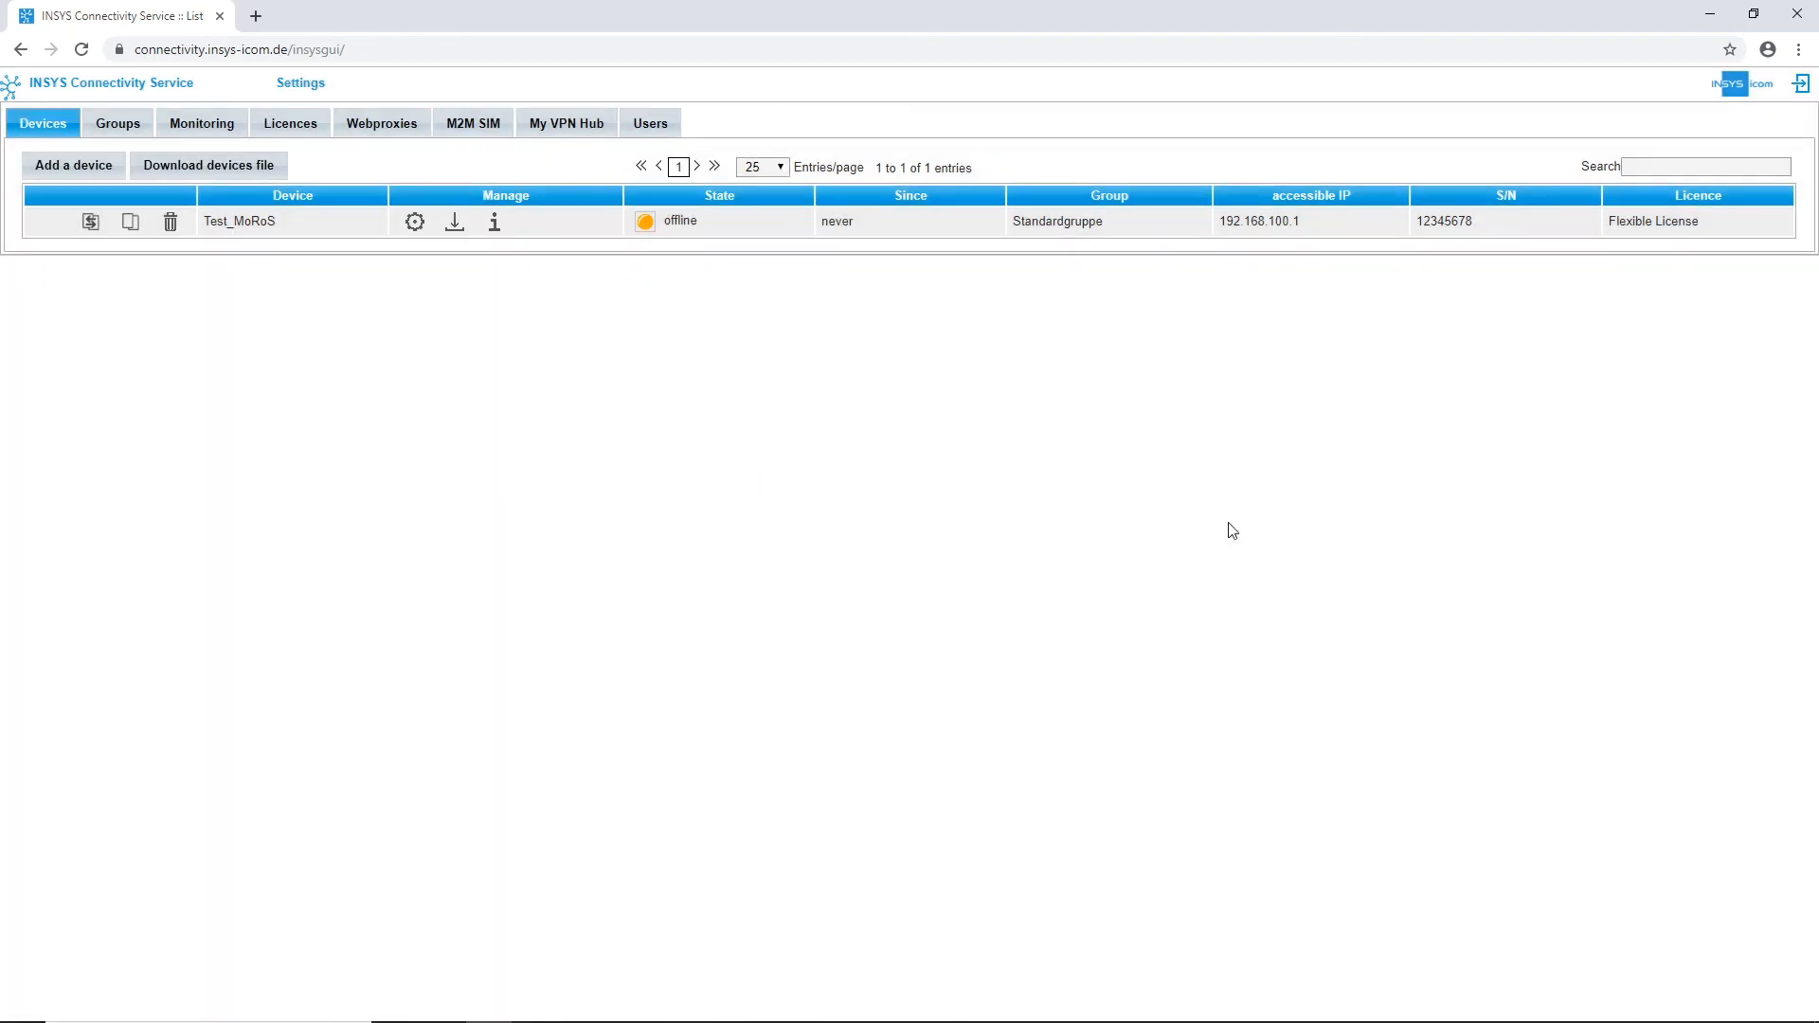